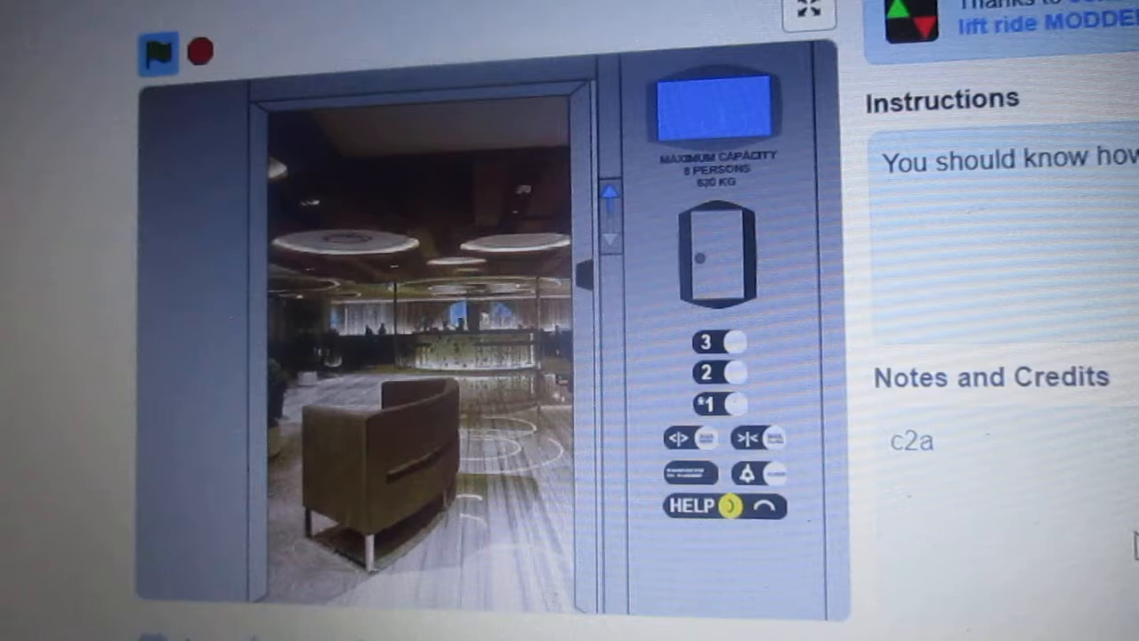
scroll(down, 3)
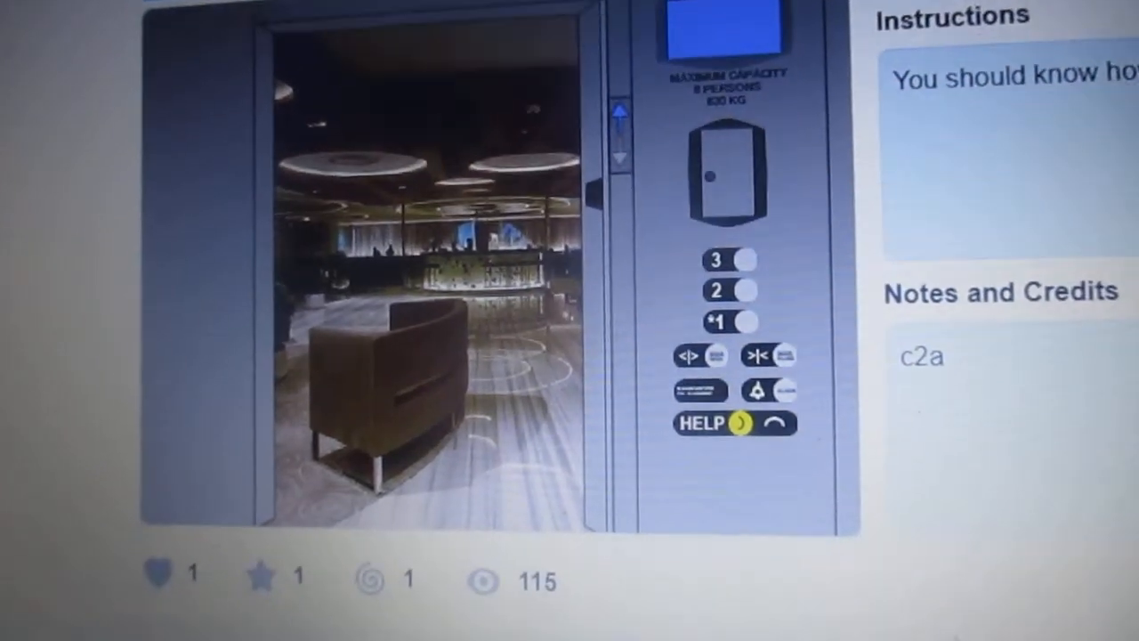